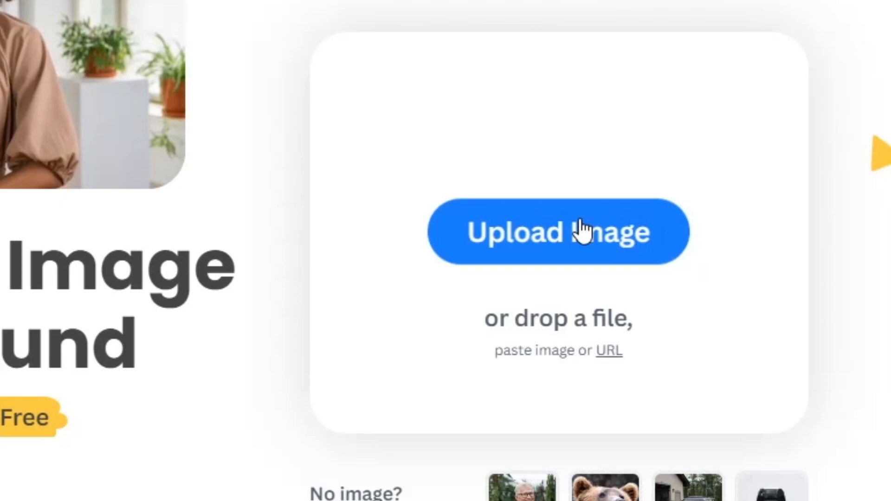
# Scale the graph screenshot to 160% and keyframe X -12°, Y -22°, Z +11° rotation.
pyautogui.click(558, 232)
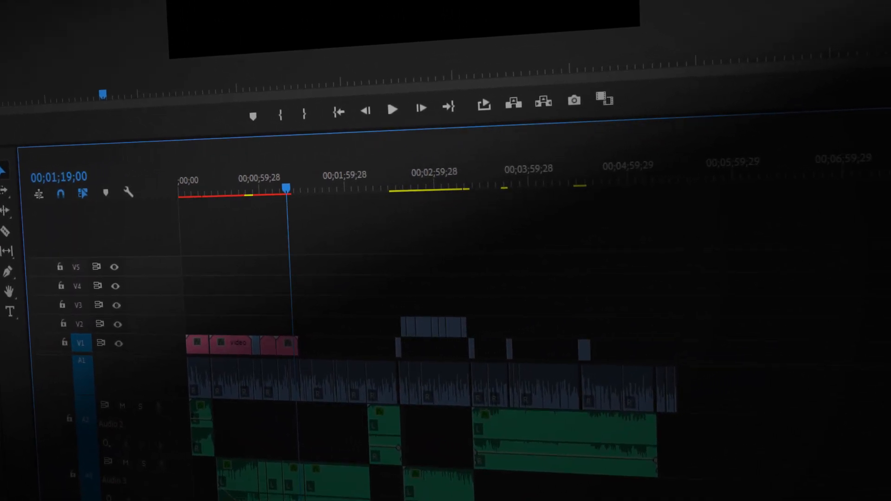
pyautogui.click(568, 429)
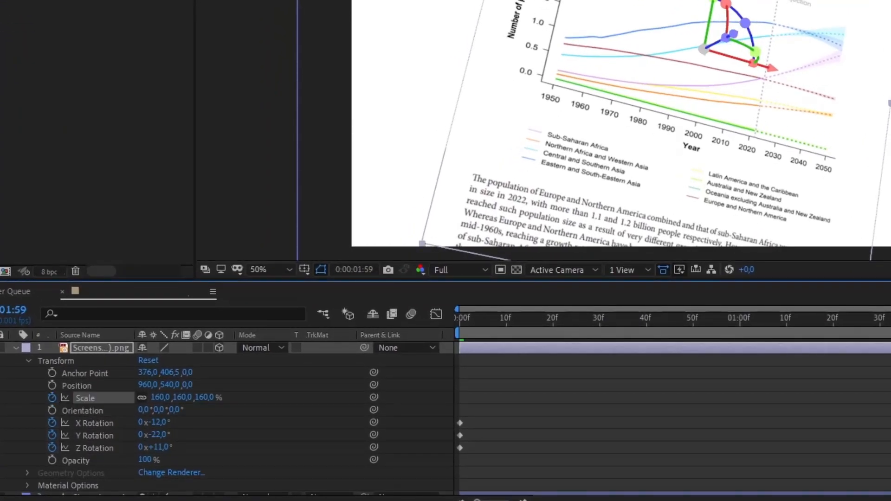
pyautogui.click(90, 386)
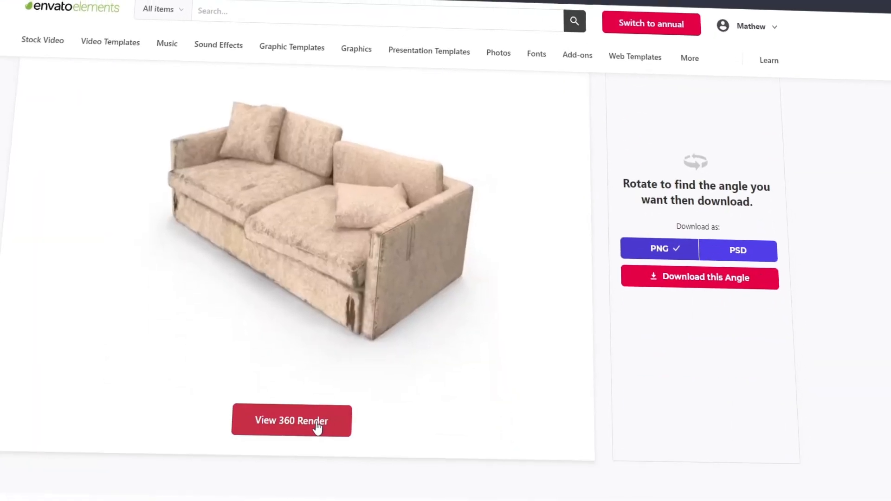
# View the 3D sofa render, then search Envato Photos for "texture".
pyautogui.click(291, 421)
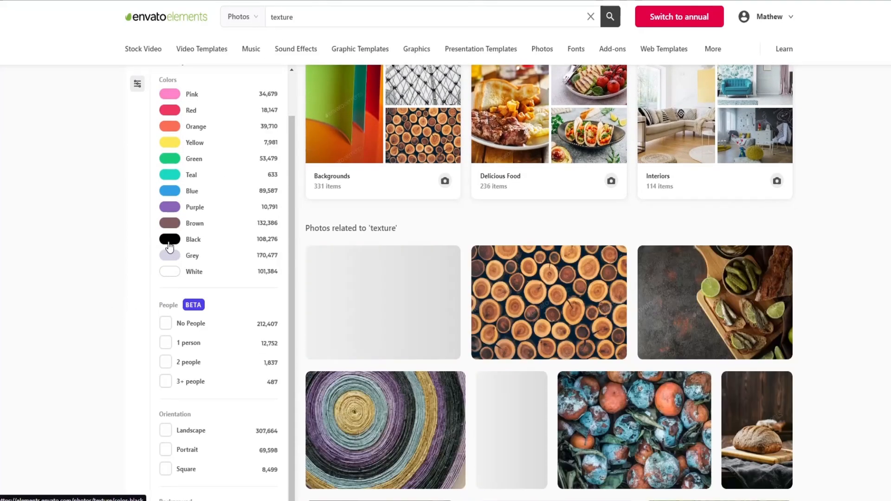
pyautogui.click(169, 239)
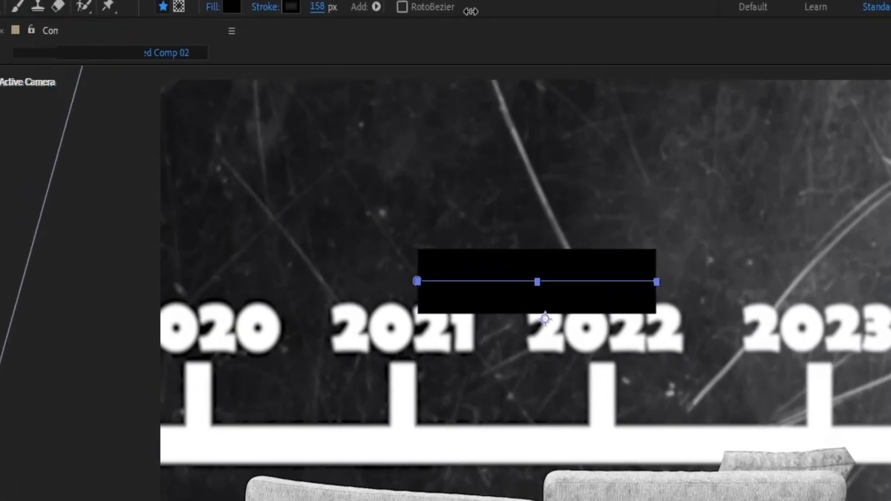
# Draw a Pen-tool line with a black 158 px stroke above the 2021 and 2022 labels.
pyautogui.click(290, 8)
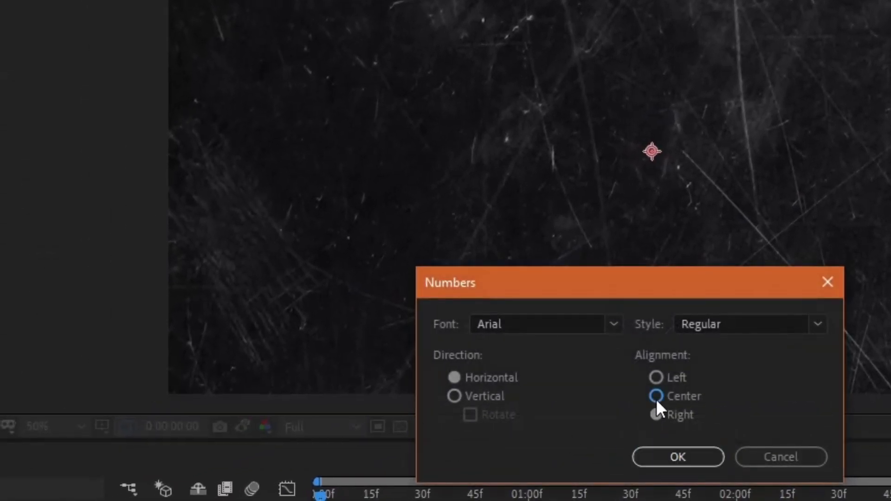
# Apply the Numbers effect with Arial Regular, horizontal, centred alignment.
pyautogui.click(677, 456)
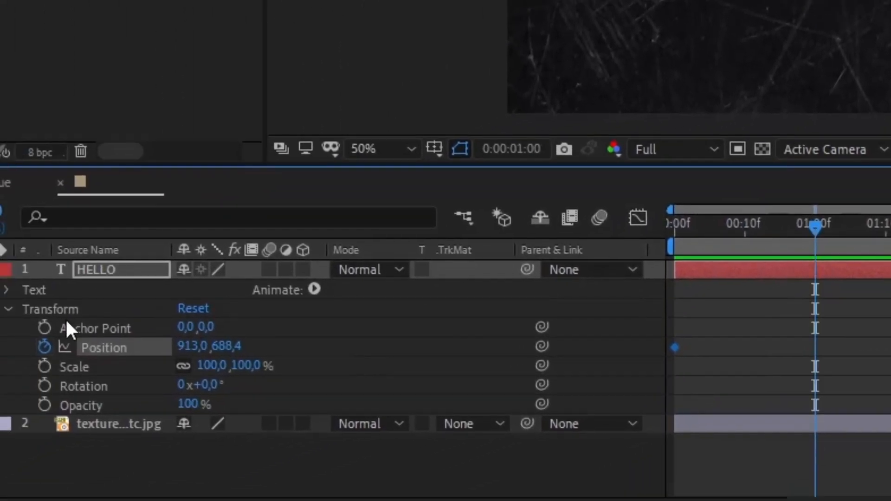
# Add Position and Opacity keyframes for the HELLO text at one second.
pyautogui.click(44, 403)
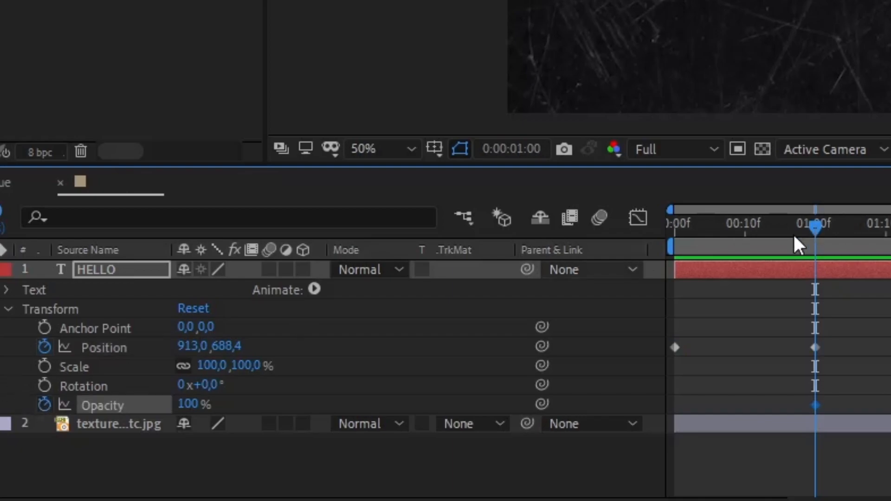